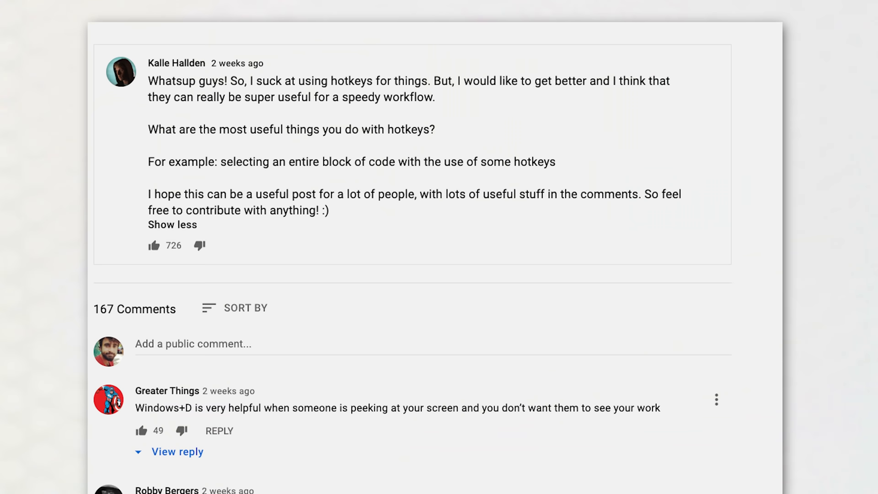
Enter 'newNameForVariable', then open the Traditional Japanese Wet Shave video from Kyoto on YouTube
{"action": "scroll", "scroll_direction": "down", "scroll_amount": 3}
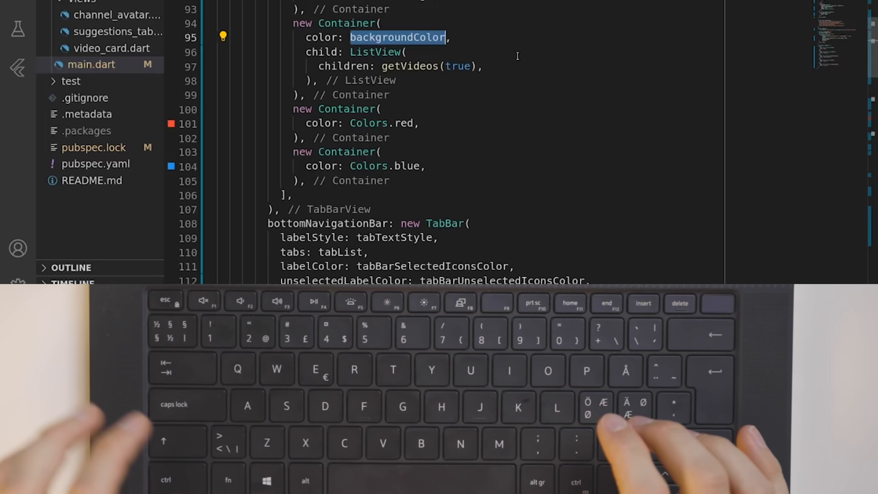
{"action": "type", "text": "newNameForVariable"}
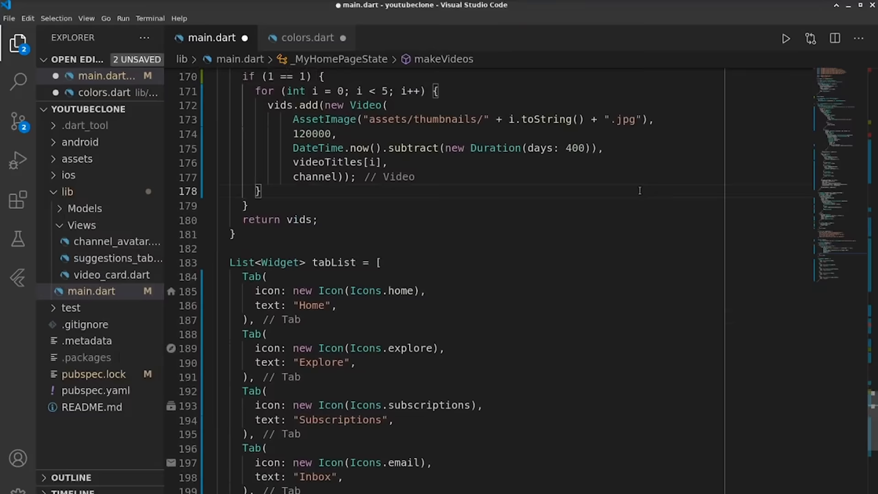
{"action": "scroll", "scroll_direction": "up", "scroll_amount": 3}
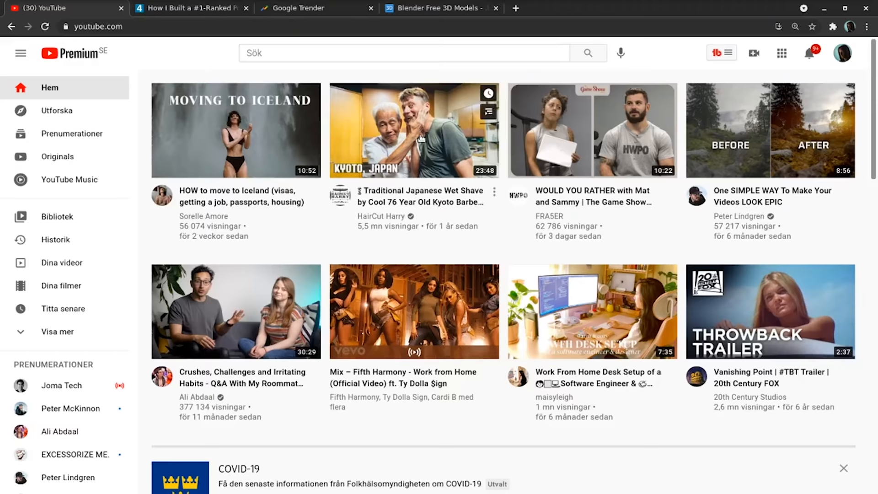
{"action": "left_click", "coordinate": [414, 130]}
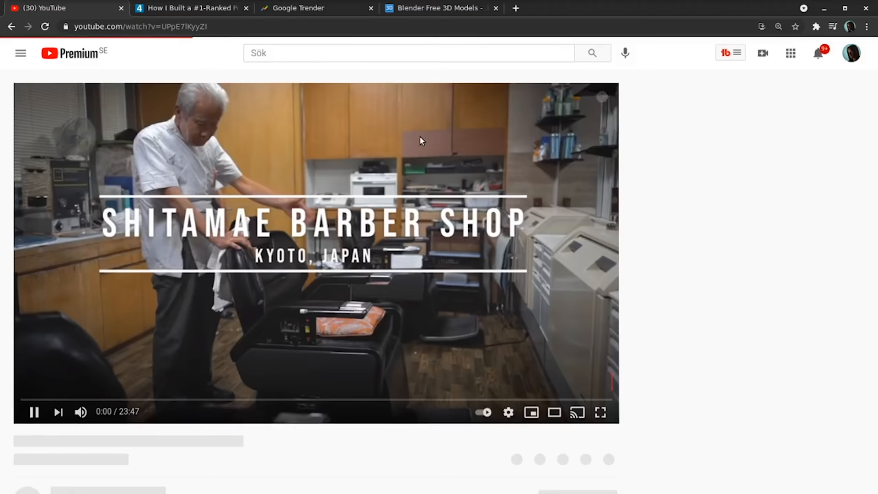
{"action": "left_click", "coordinate": [145, 8]}
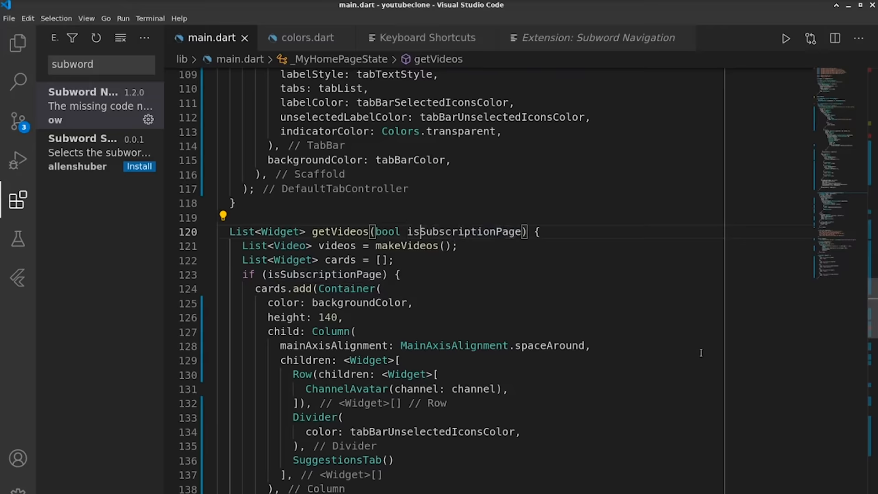
Select only the Subscription subword of isSubscriptionPage in main.dart
{"action": "double_click", "coordinate": [450, 232]}
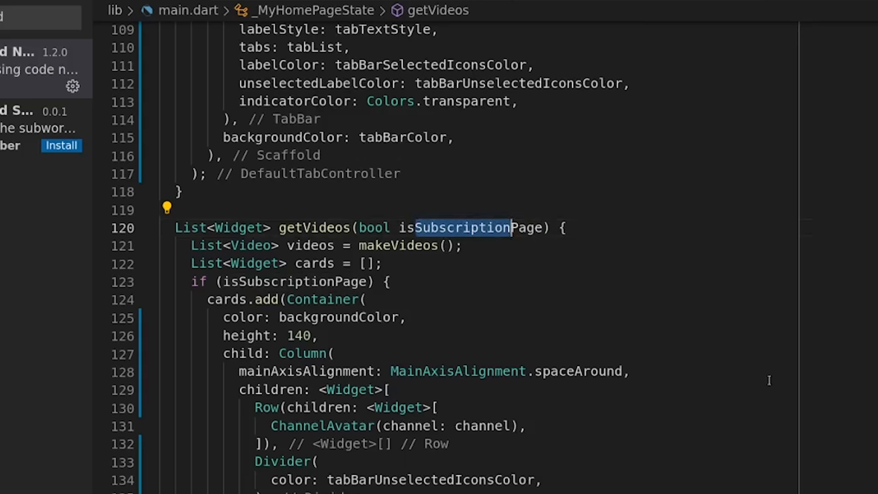
{"action": "left_click", "coordinate": [456, 10]}
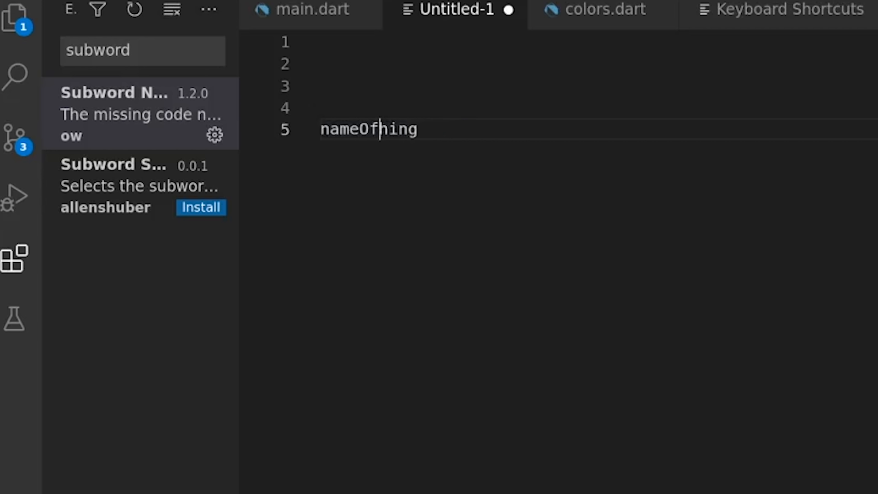
Change nameOfSomething to nameOfCar, then jump to the immutability problem in suggestions_tab.dart
{"action": "type", "text": "Car"}
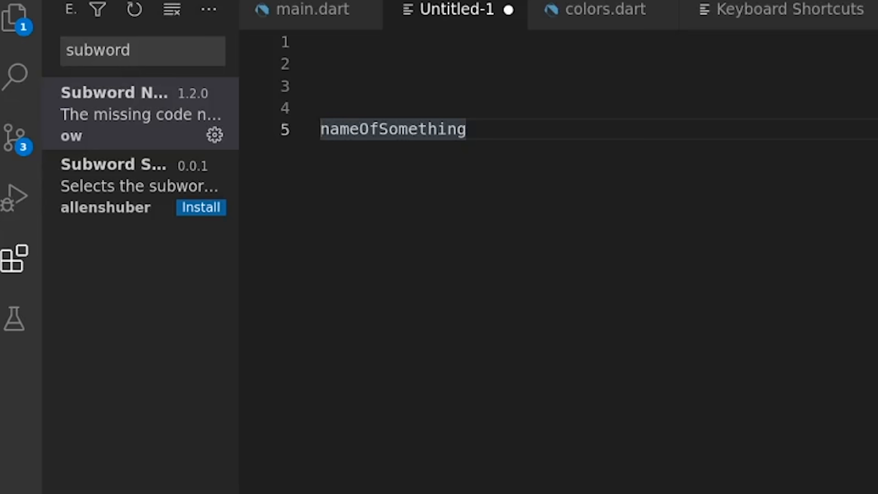
{"action": "double_click", "coordinate": [422, 129]}
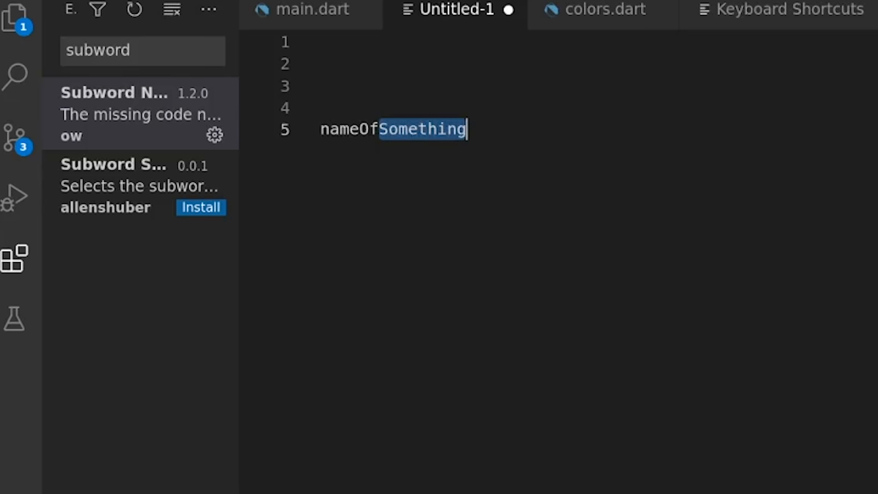
{"action": "type", "text": "Car"}
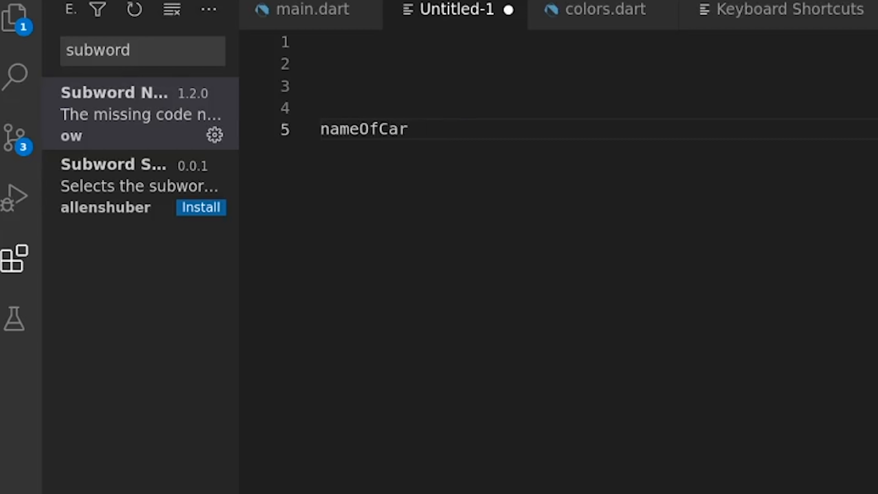
{"action": "left_click", "coordinate": [311, 9]}
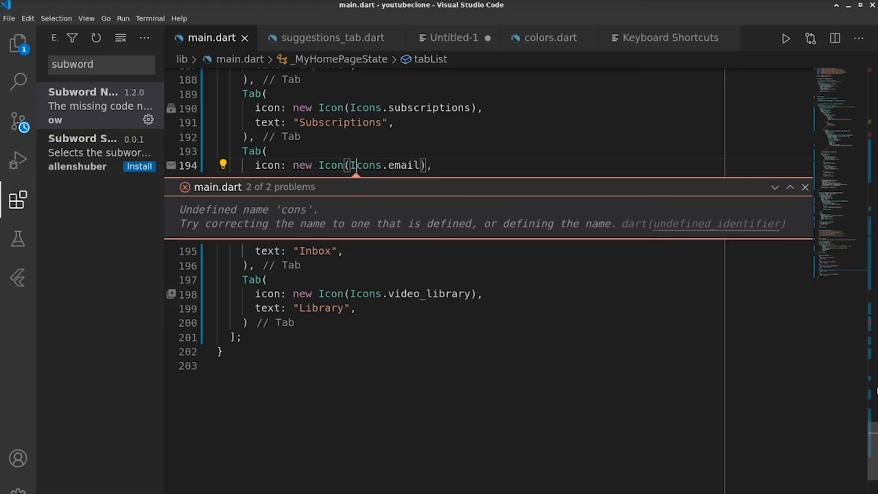
{"action": "left_click", "coordinate": [332, 37]}
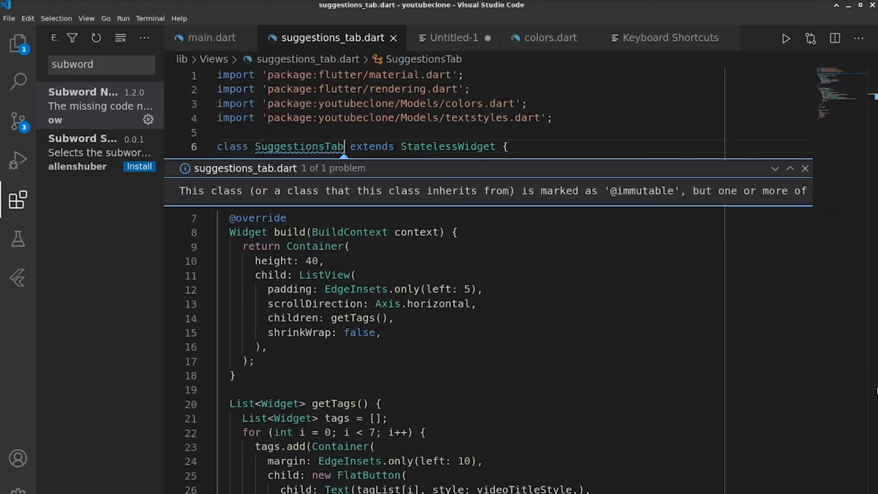